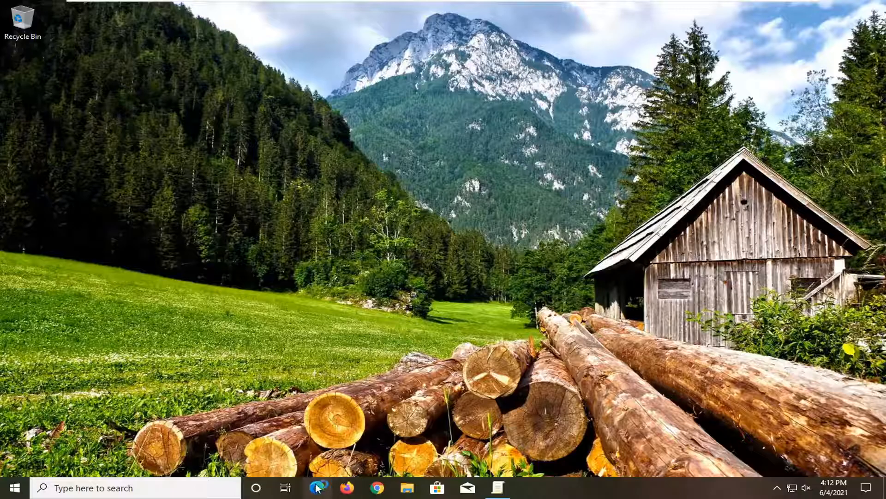
Launch Microsoft Edge from the taskbar so the Google home page loads.
left_click(498, 488)
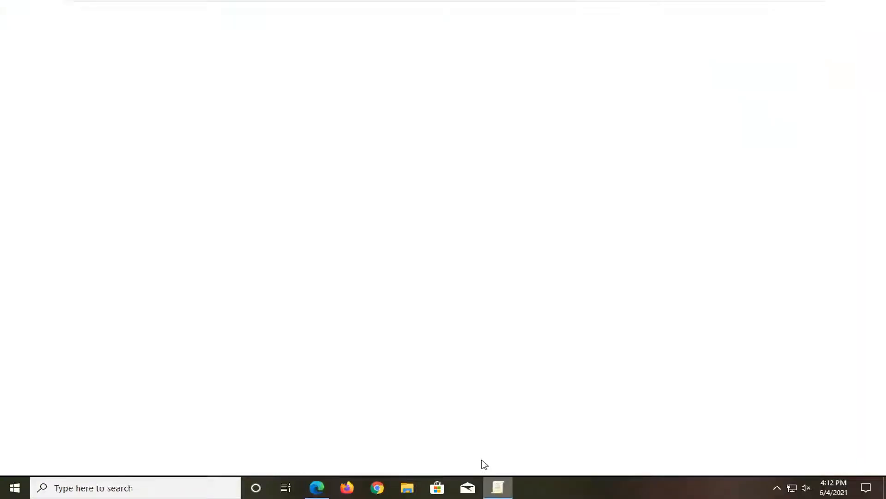
left_click(316, 487)
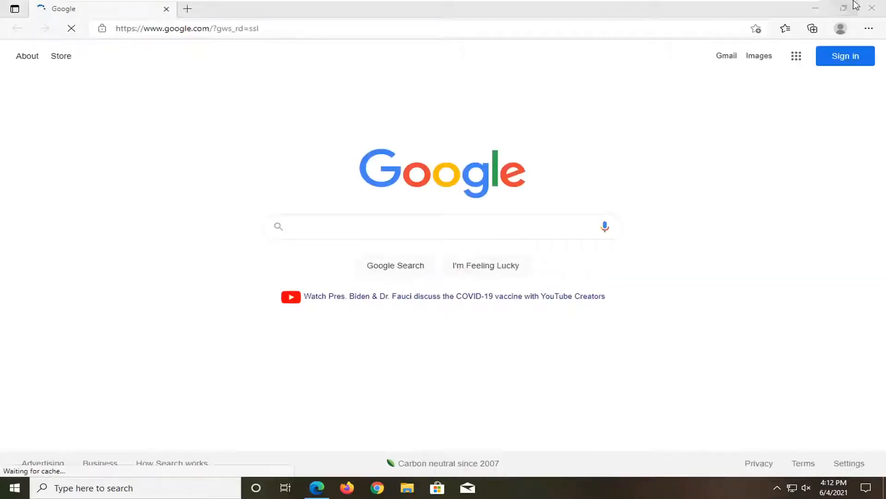
Open Edge Settings from the Settings and more menu, landing on Profiles.
left_click(870, 28)
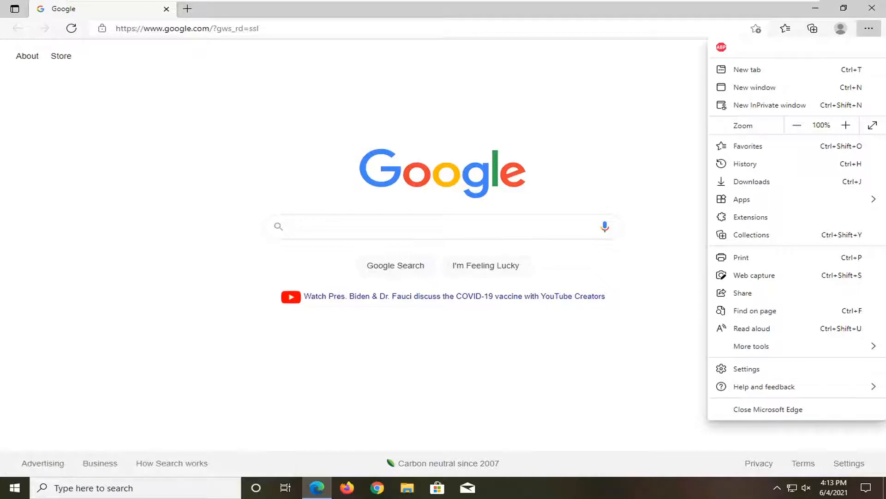
mouse_move(752, 369)
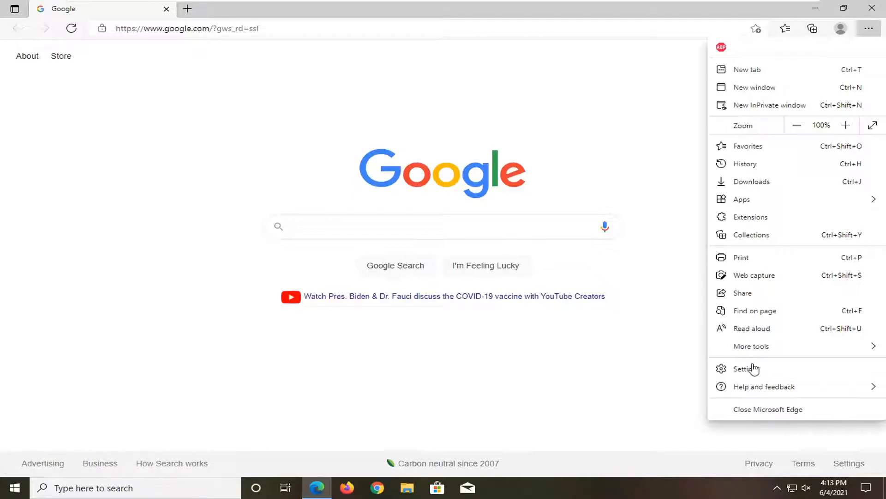
left_click(745, 369)
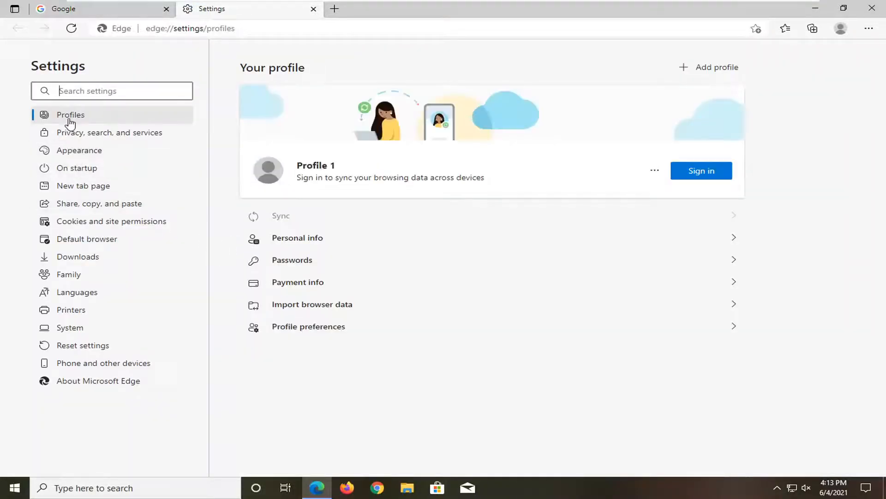
mouse_move(698, 253)
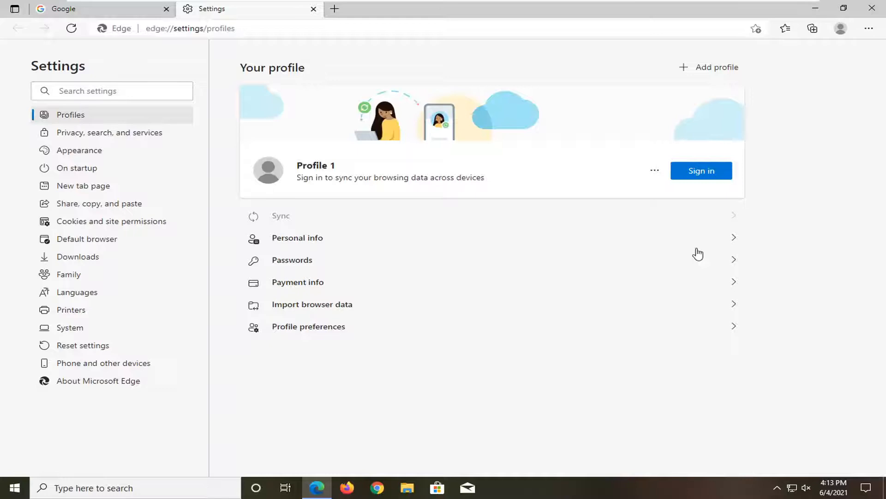
In the profile's Passwords settings, switch 'Offer to save passwords' off.
left_click(291, 260)
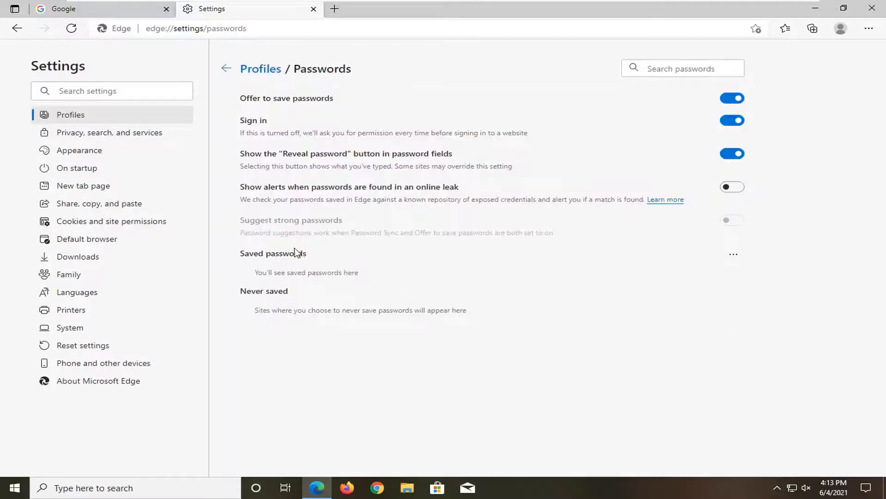
mouse_move(252, 104)
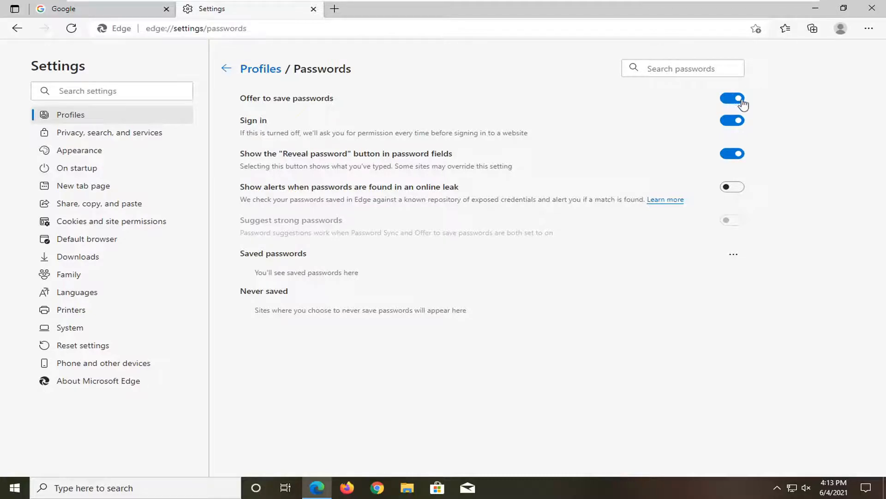
left_click(731, 99)
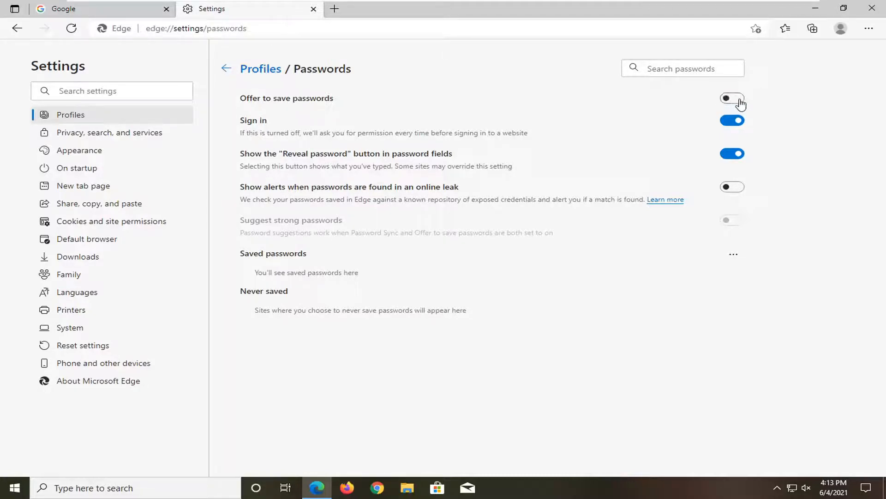